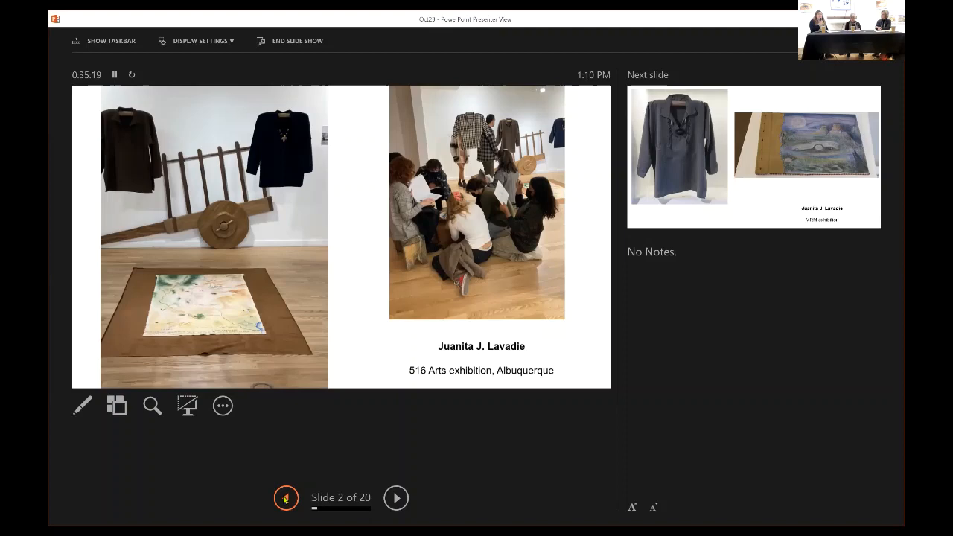
Step: Advance through the slides to slide 8, Dora Dillistone's layered-paint figures
click(396, 497)
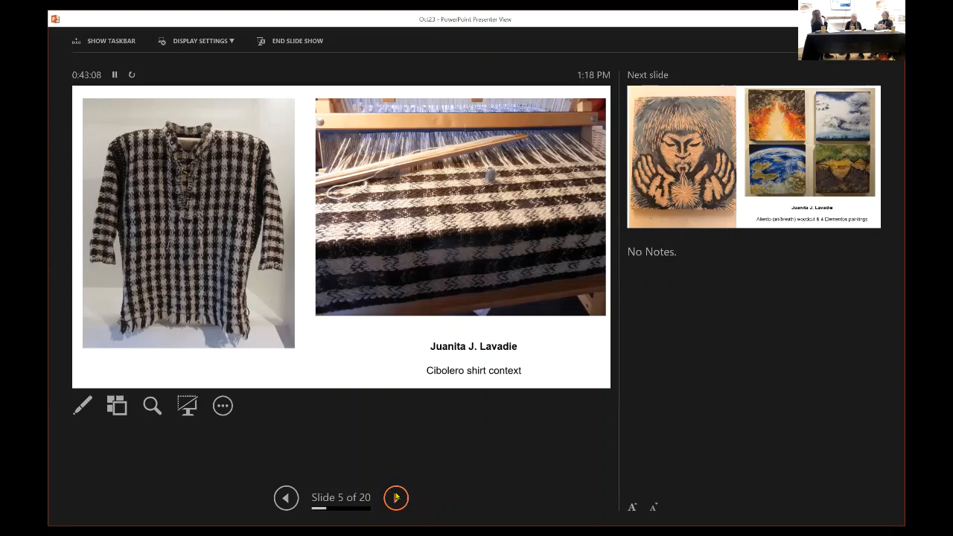
click(395, 497)
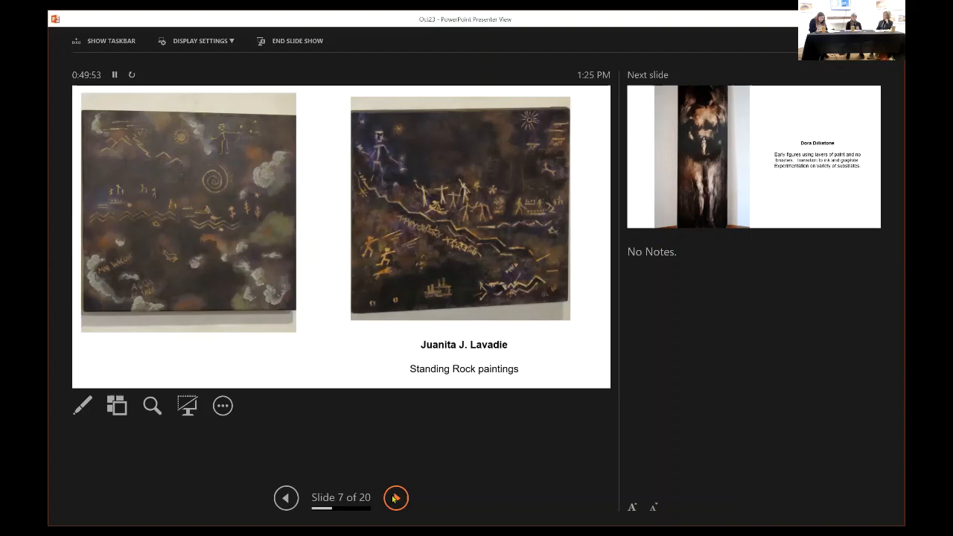
click(396, 498)
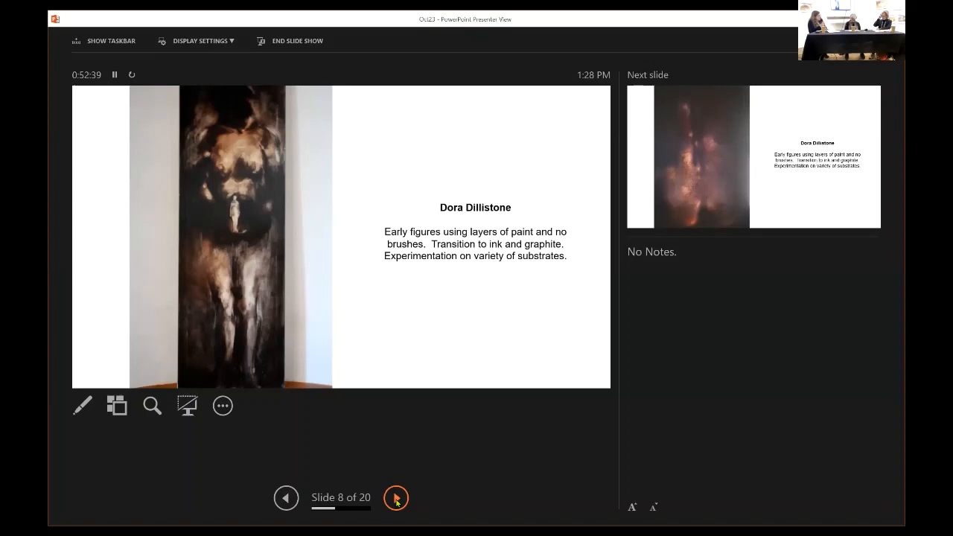
Step: Advance to the next Dora Dillistone artwork slide
click(396, 497)
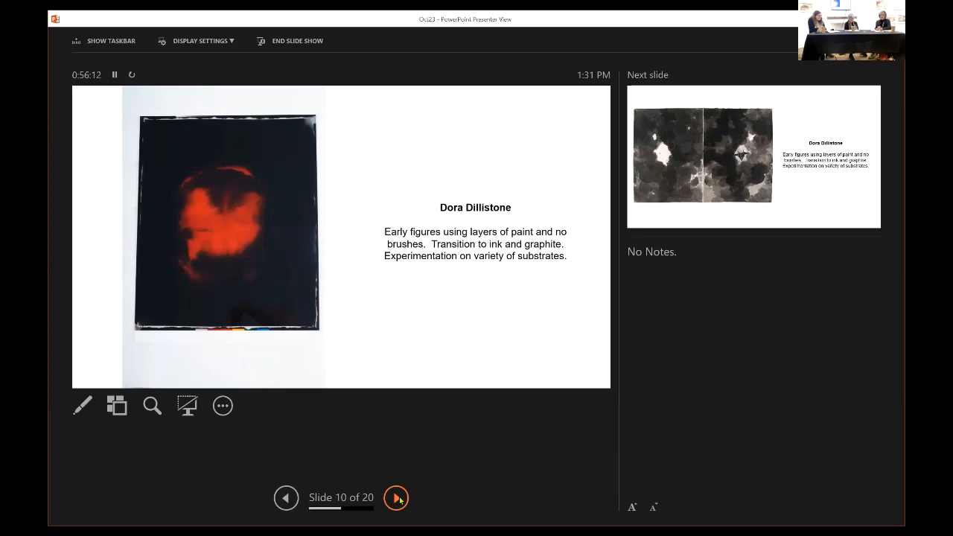
Step: Advance past slide 10's red figure on black to the next slide
click(396, 498)
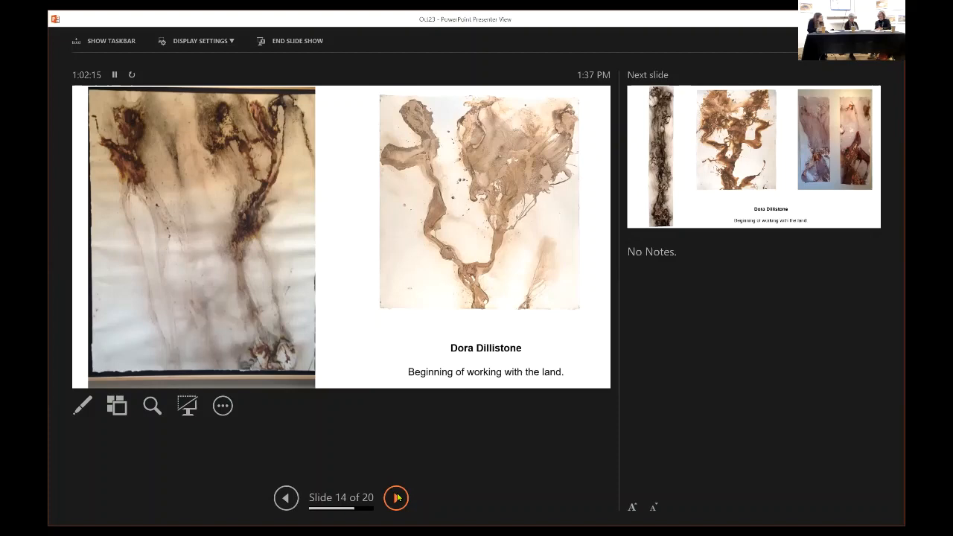
click(396, 497)
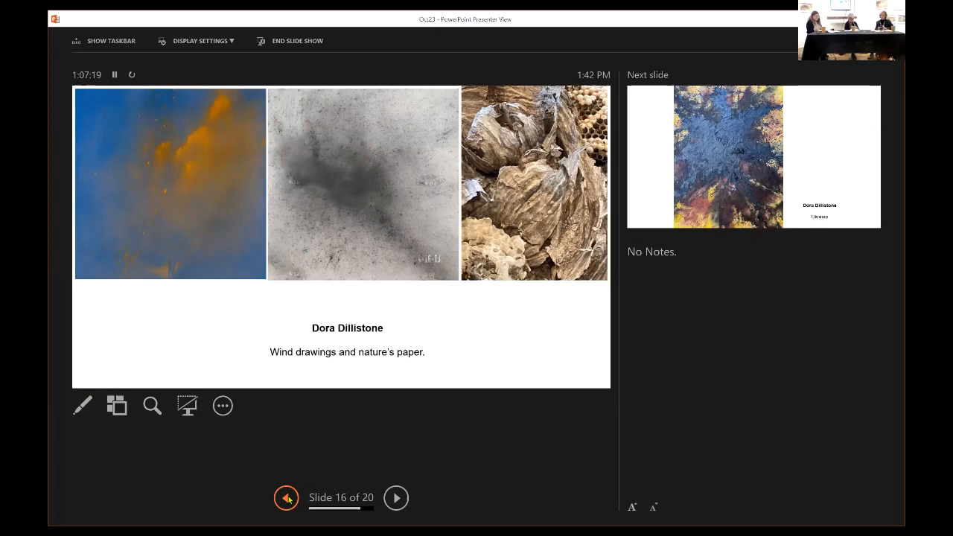
Step: Advance to slide 17, Dora Dillistone's 'Ukraine'
click(396, 497)
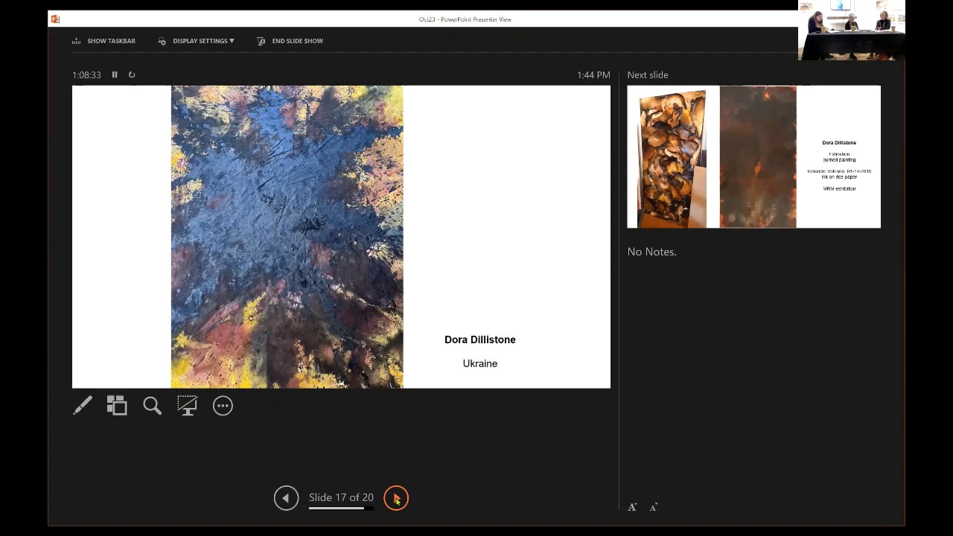
Step: Advance to slide 18, 'Extinction' and 'Icelandic Volcano'
click(396, 497)
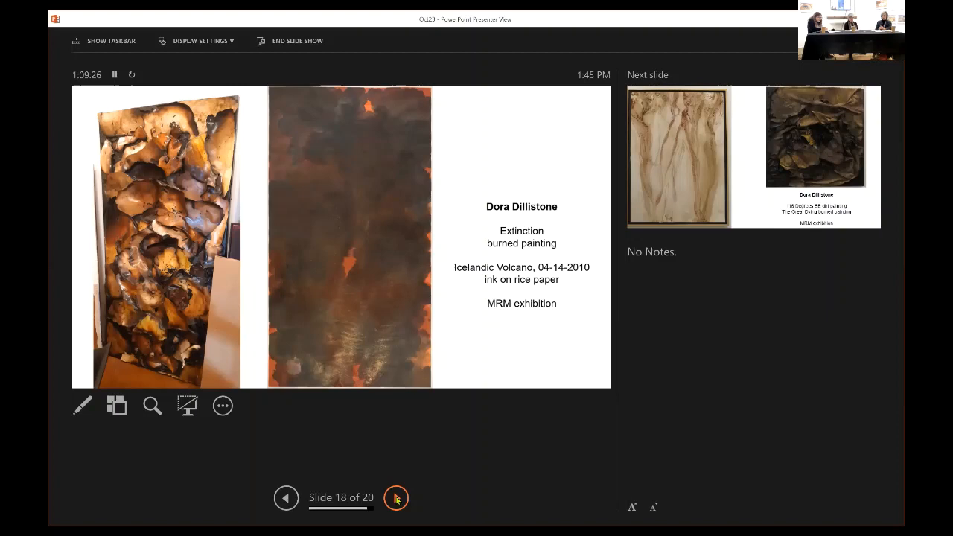
click(396, 497)
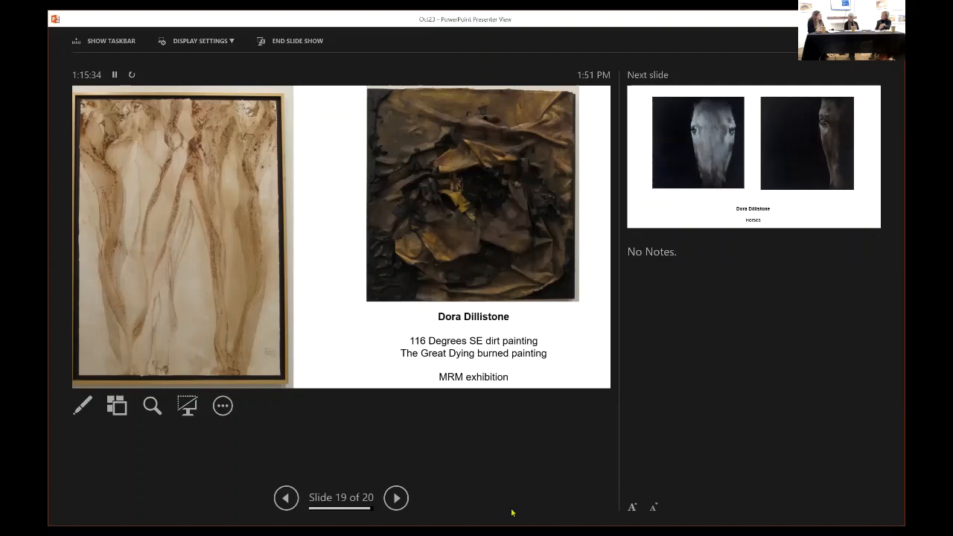
click(396, 497)
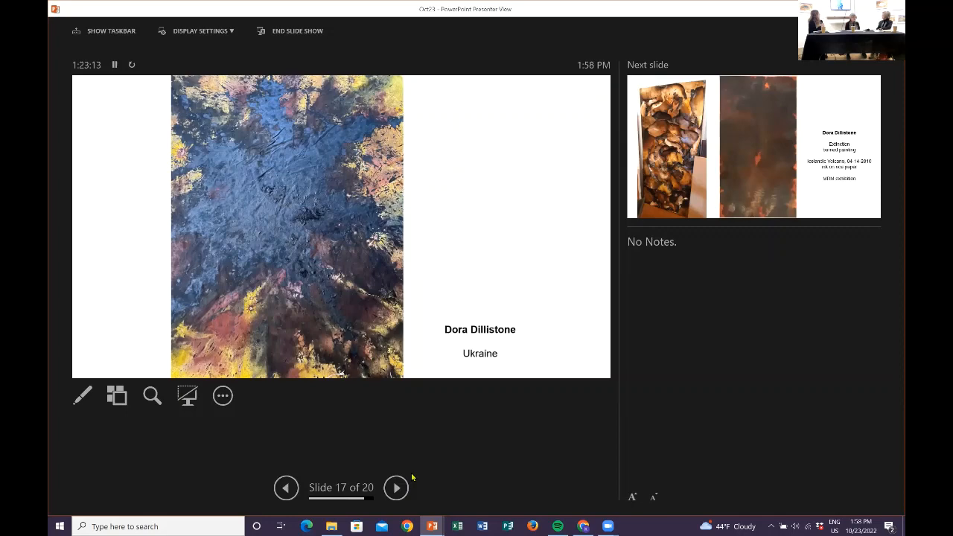
Step: Advance from the 'Ukraine' slide to slide 18 of 20
click(396, 488)
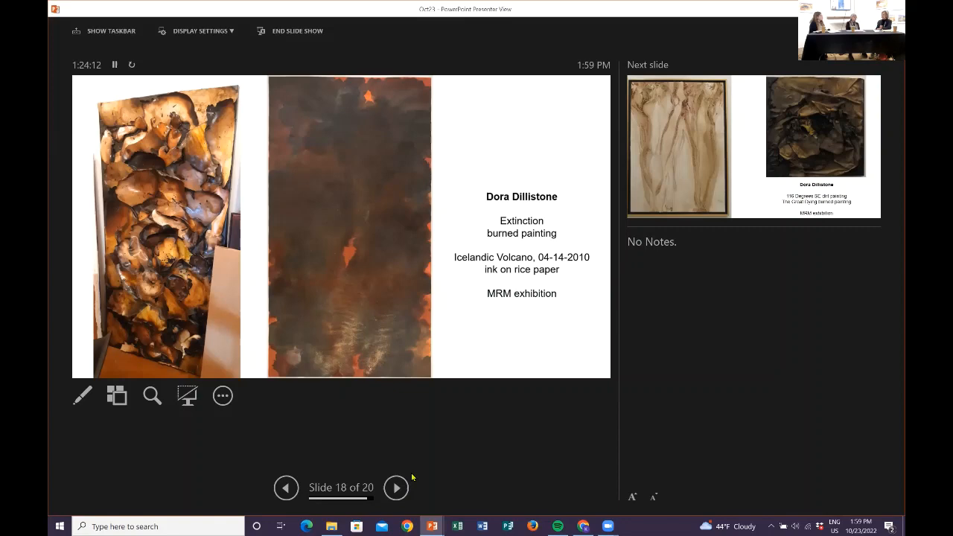